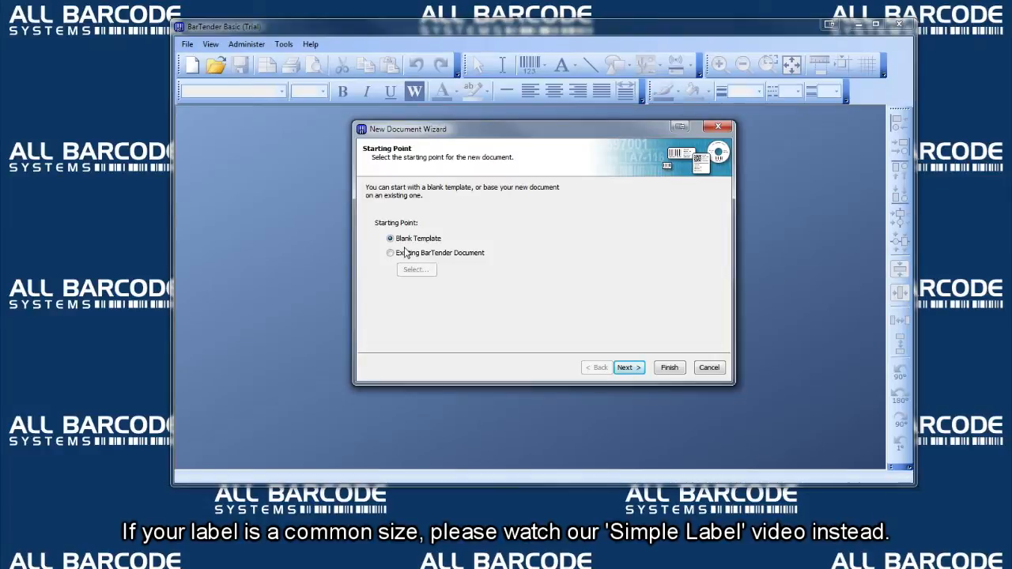
pyautogui.moveTo(488, 266)
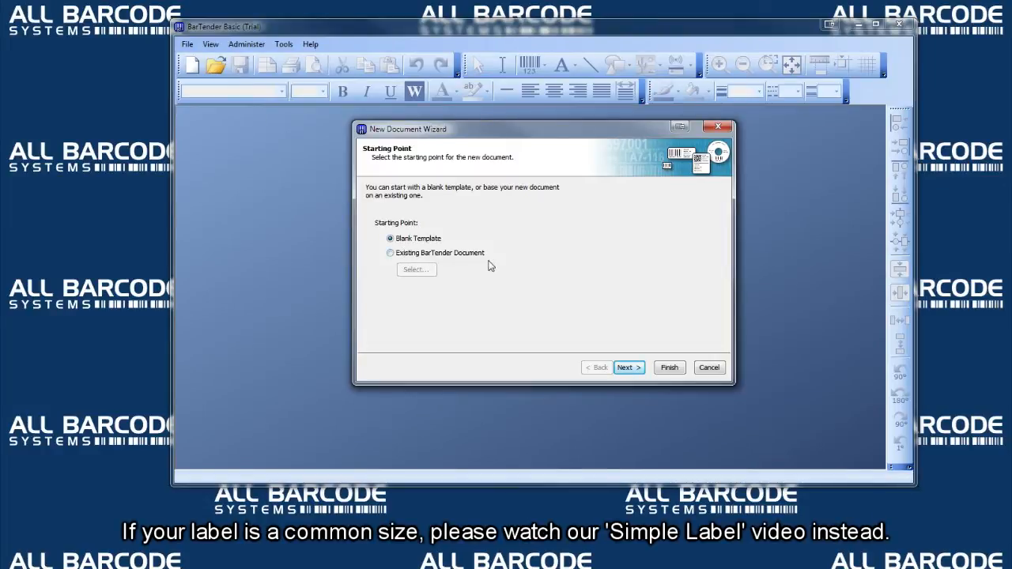
pyautogui.moveTo(420, 253)
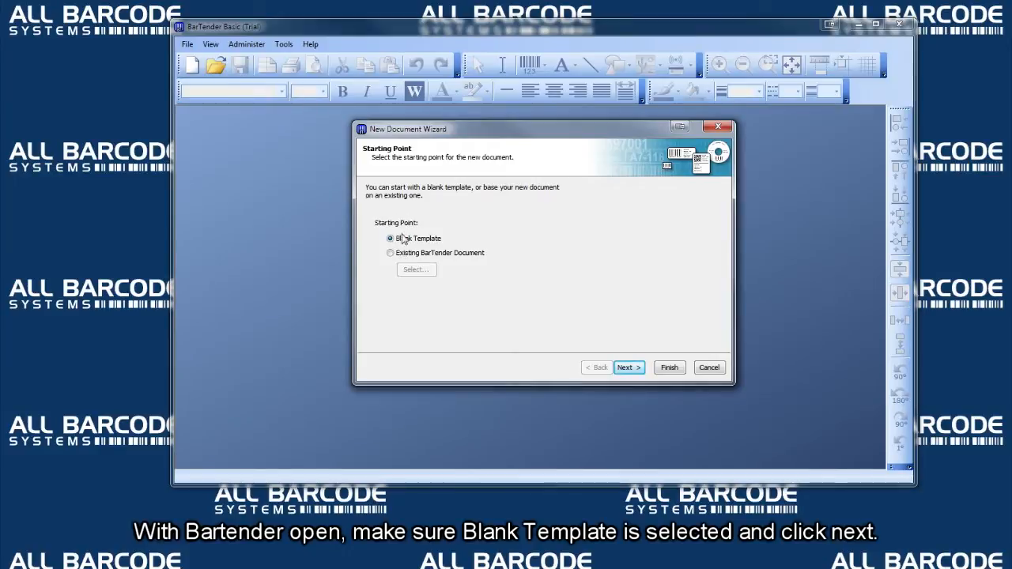
pyautogui.moveTo(628, 367)
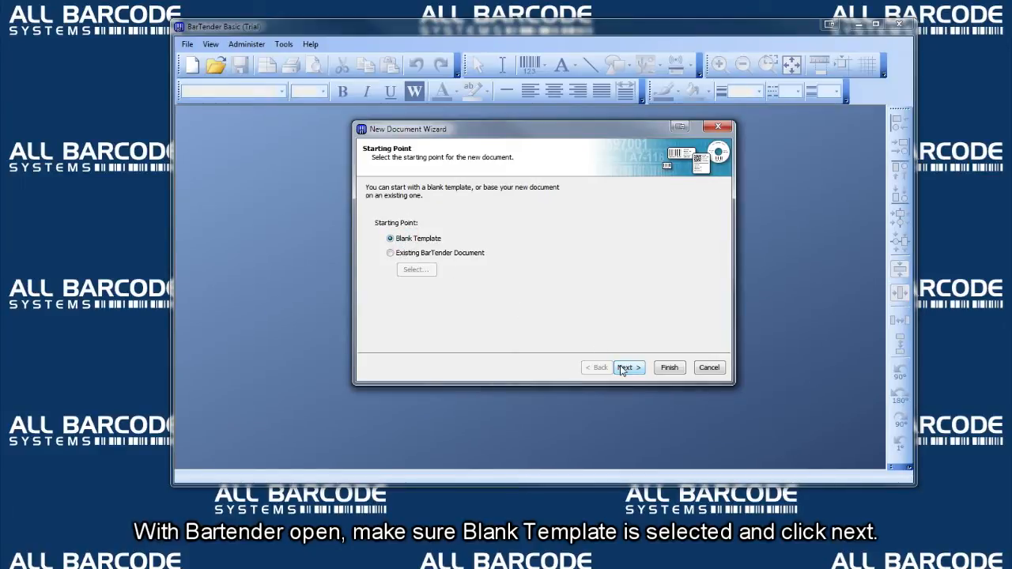
# Step: Start the new label from a blank template and advance to printer selection
pyautogui.click(628, 367)
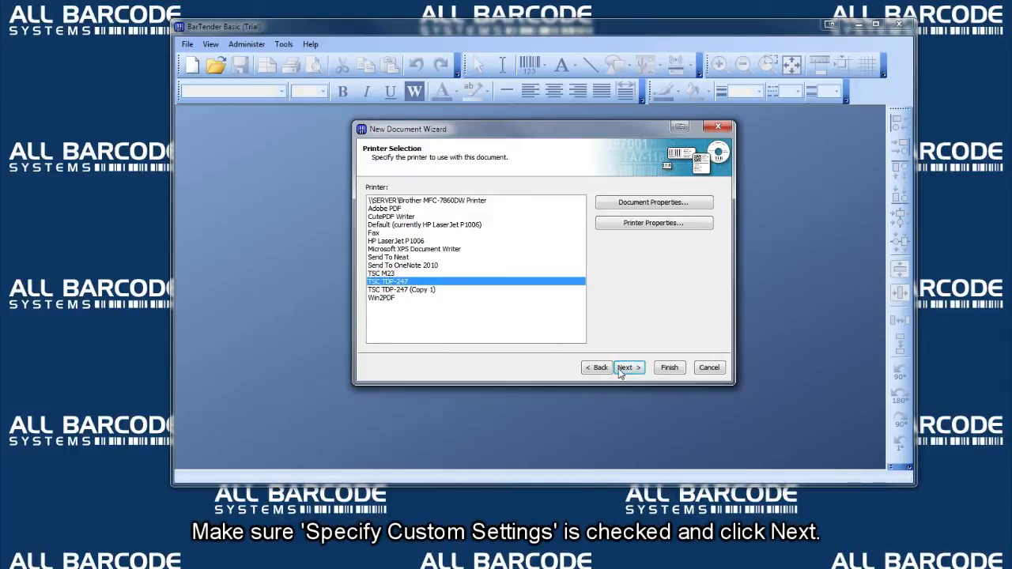
# Step: Keep a single item per page after briefly trying multiple columns, then reach side edges
pyautogui.click(626, 367)
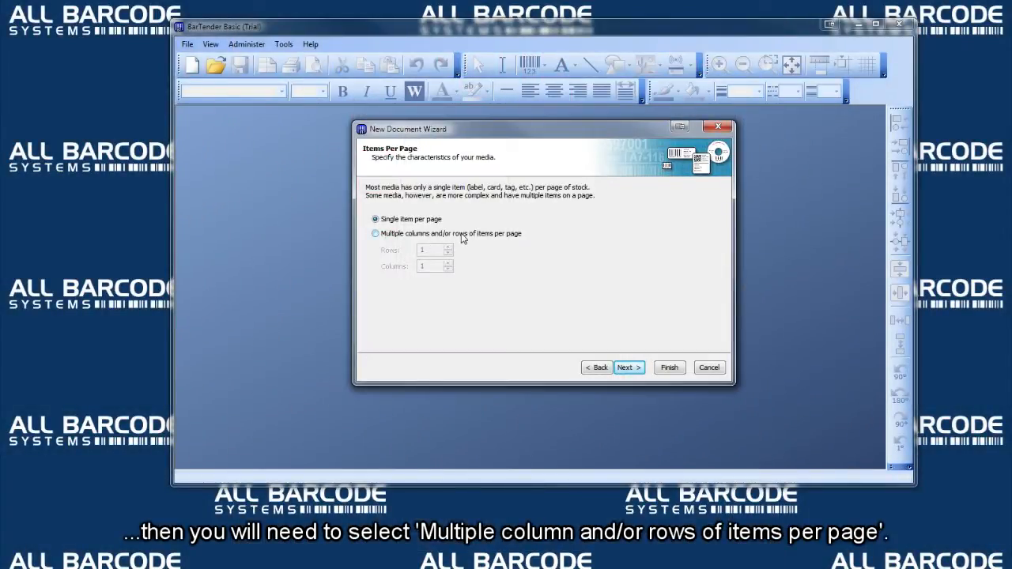
pyautogui.click(375, 233)
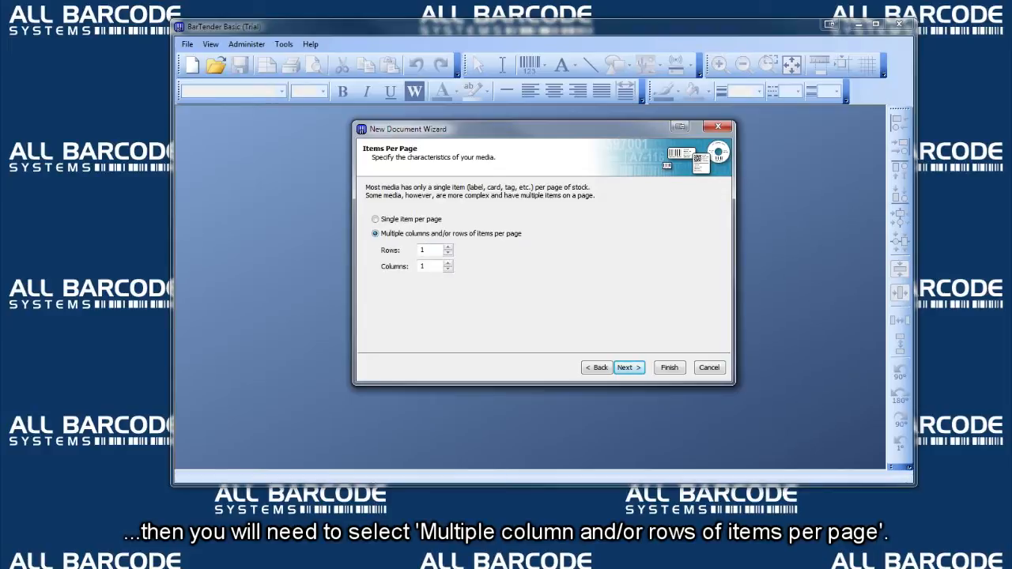
pyautogui.click(448, 249)
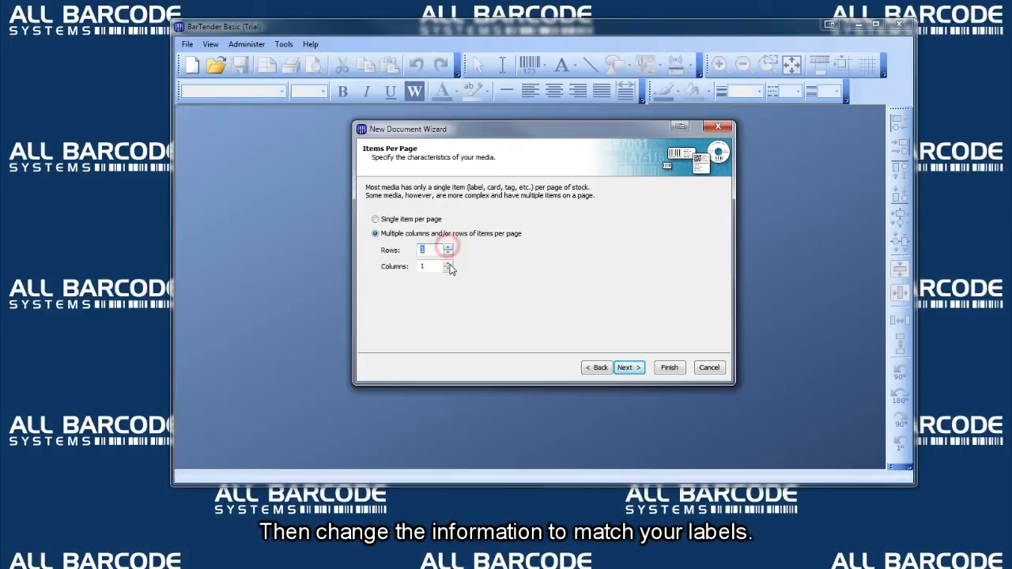
pyautogui.click(375, 219)
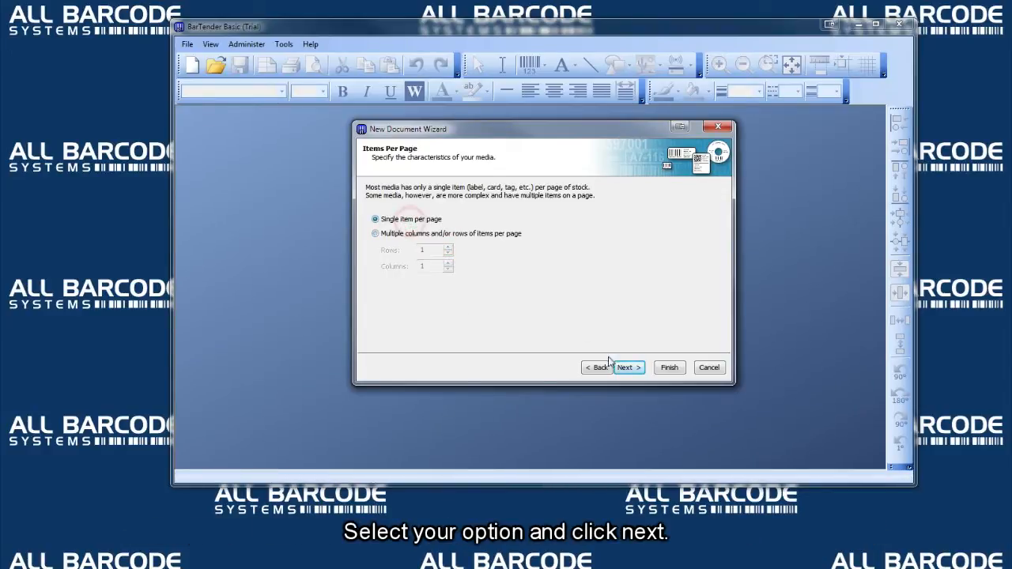
pyautogui.click(626, 367)
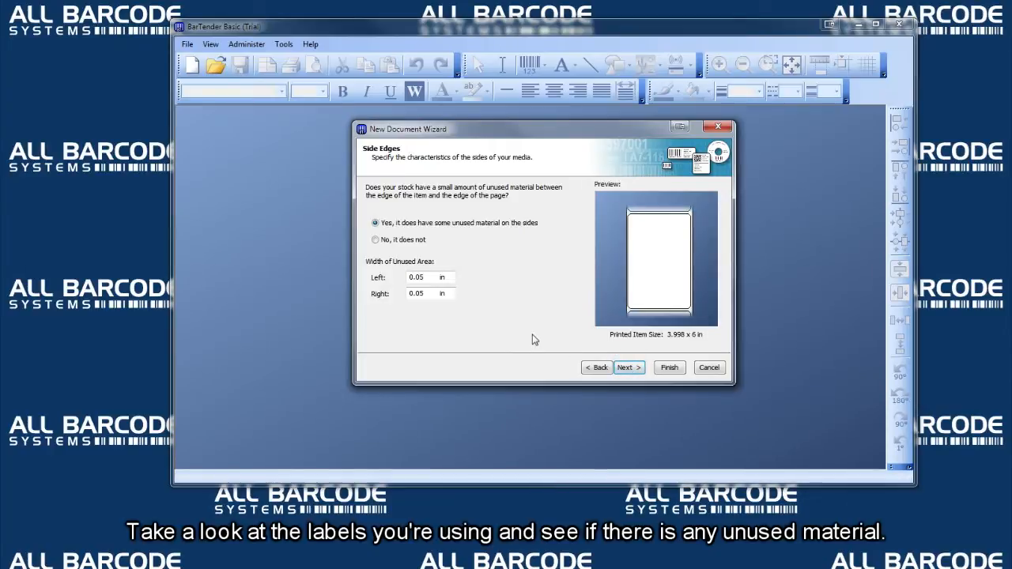
pyautogui.moveTo(602, 221)
pyautogui.write('0.1')
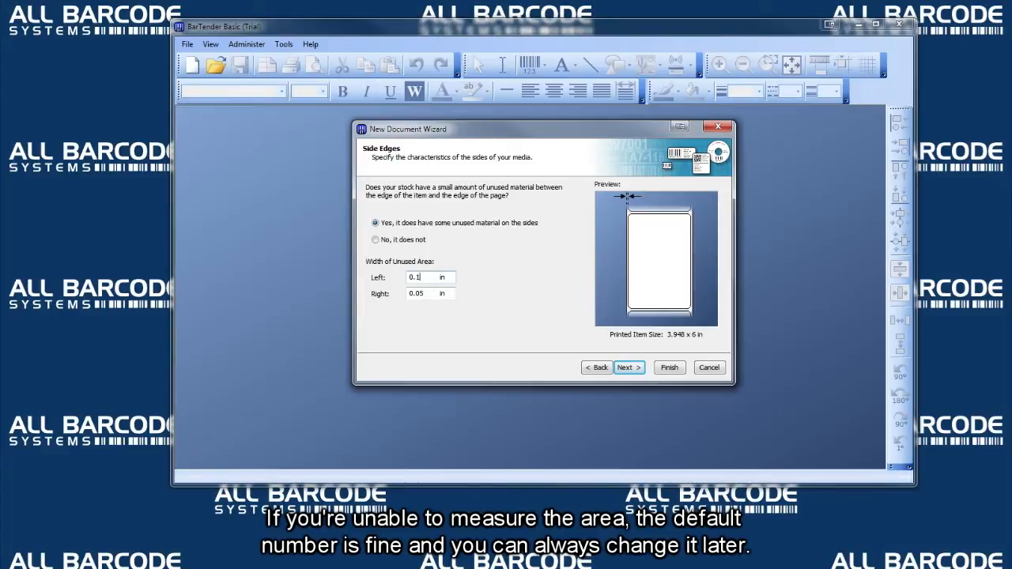
# Step: Set a 0.1 in left edge and a rectangular label shape after trying Circle
pyautogui.click(628, 367)
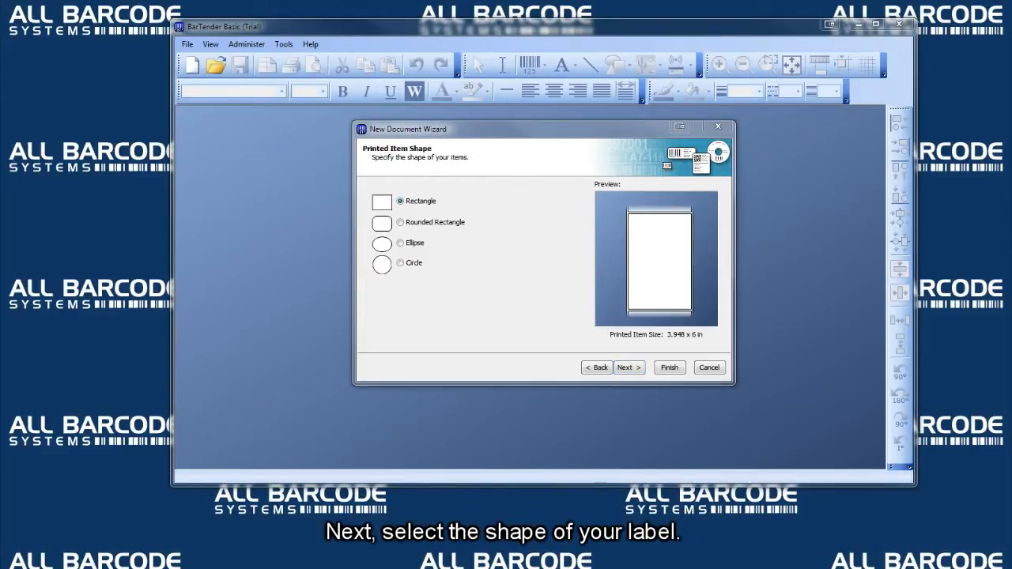
pyautogui.click(383, 264)
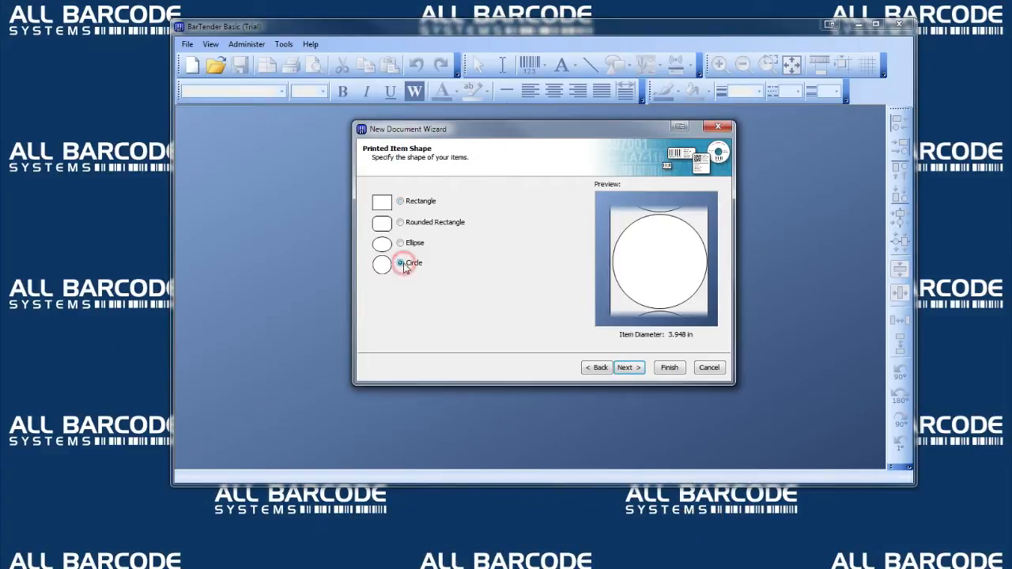
pyautogui.click(625, 366)
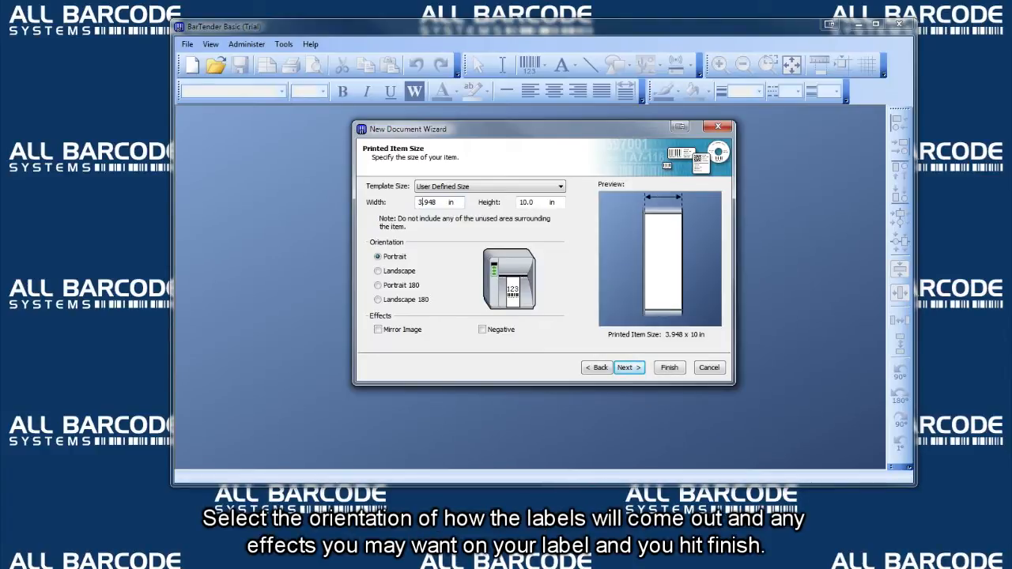
# Step: Finish the wizard to open a blank 10 × 3.95 in Document1 label
pyautogui.click(668, 367)
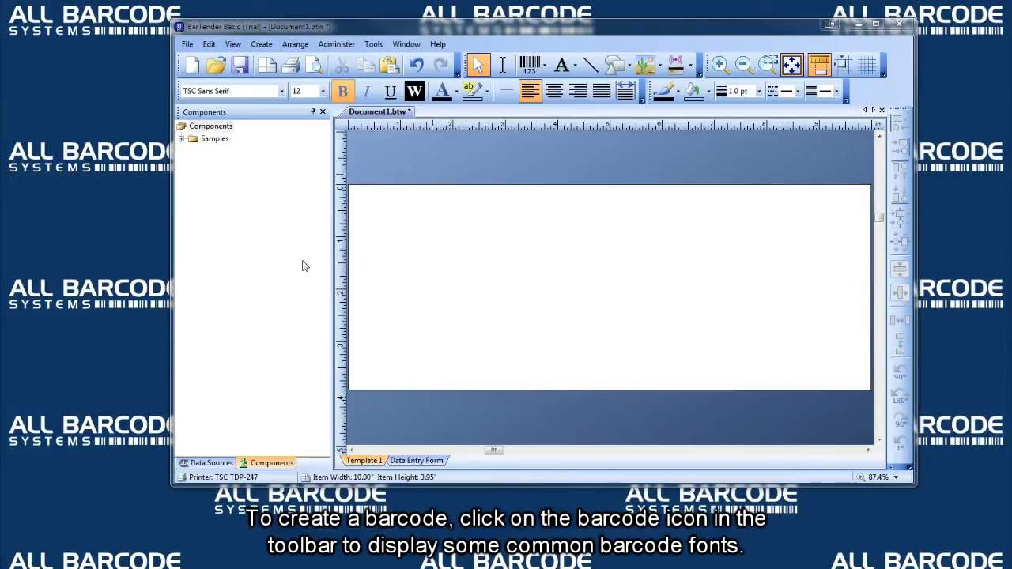
# Step: Place a Code 39 (Regular) barcode on the label and open its properties
pyautogui.click(527, 64)
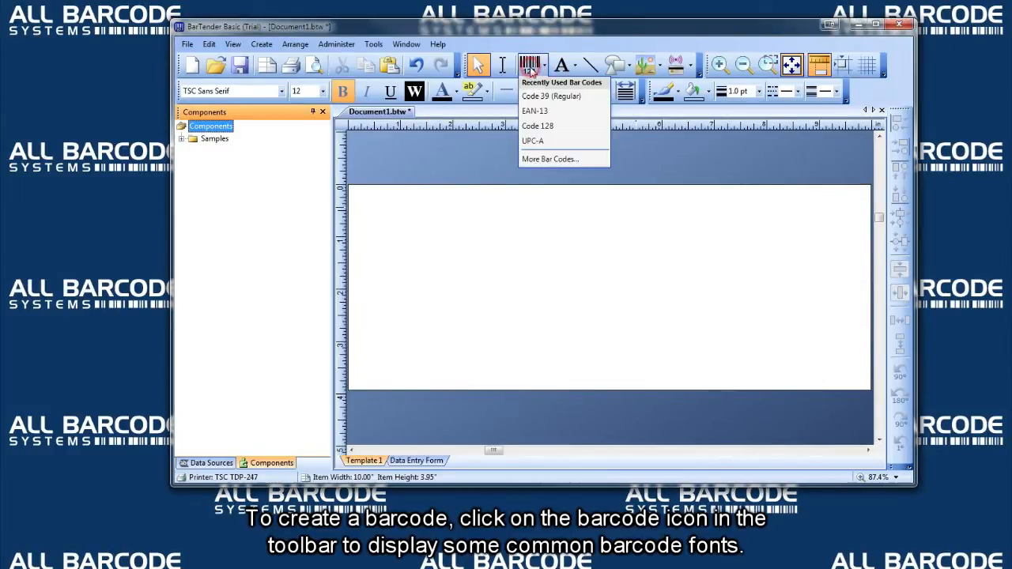
pyautogui.moveTo(551, 159)
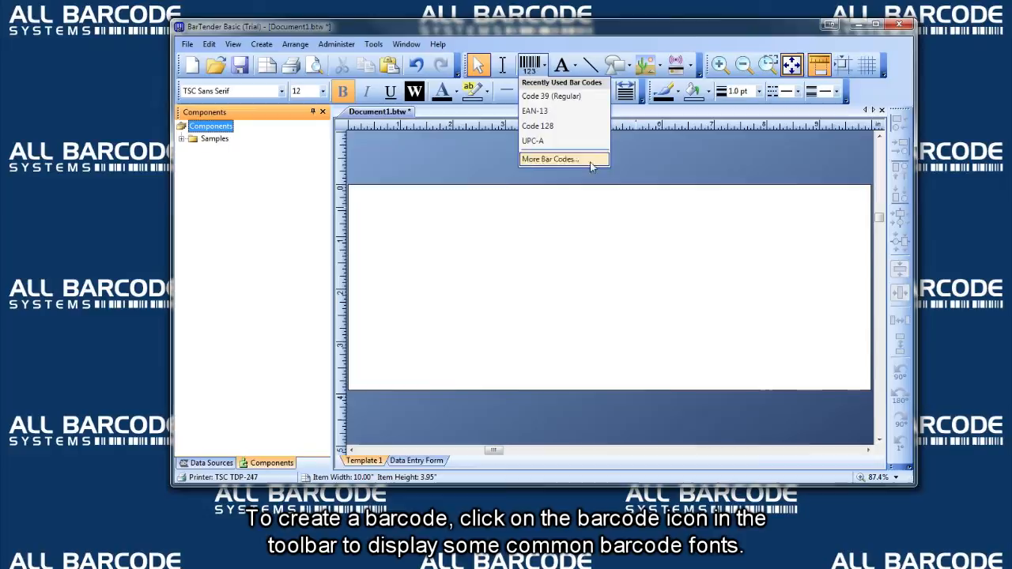
pyautogui.click(549, 159)
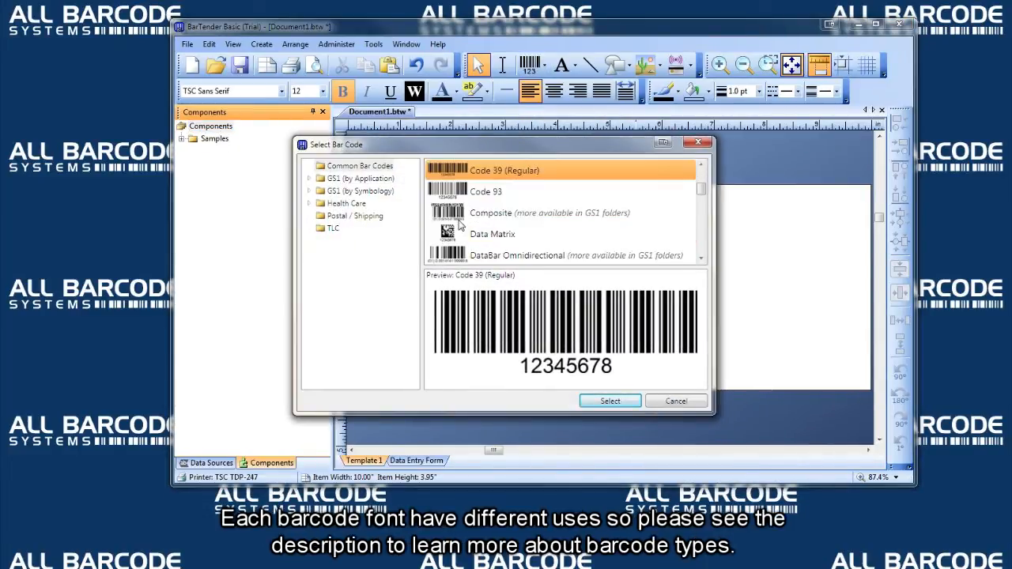
pyautogui.scroll(-3)
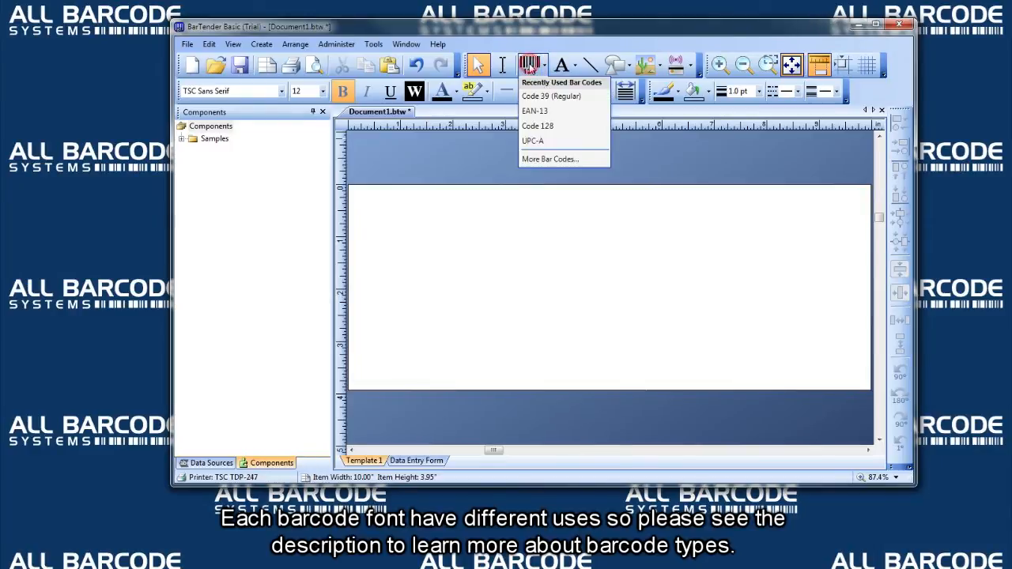
pyautogui.click(534, 111)
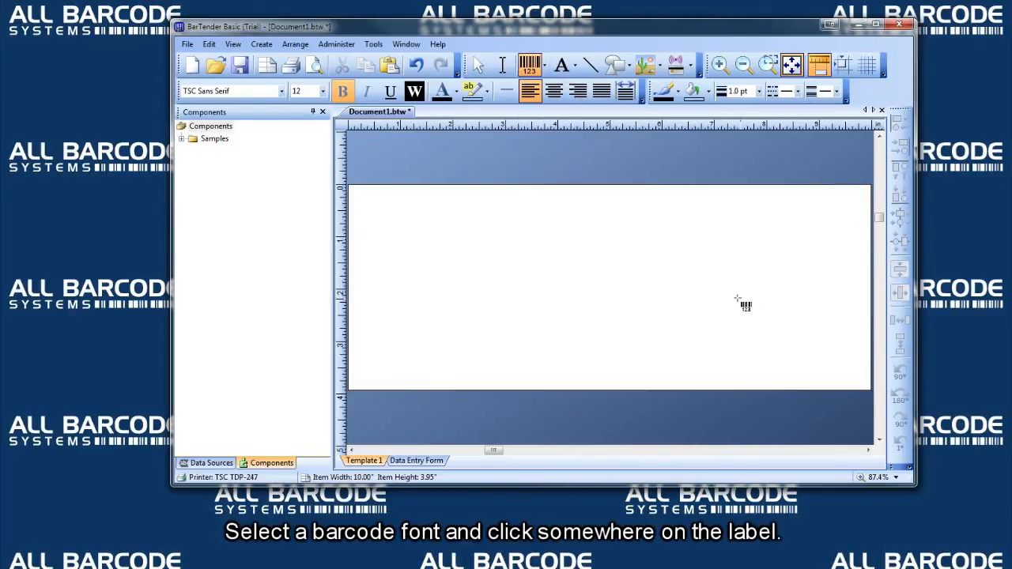
pyautogui.doubleClick(731, 296)
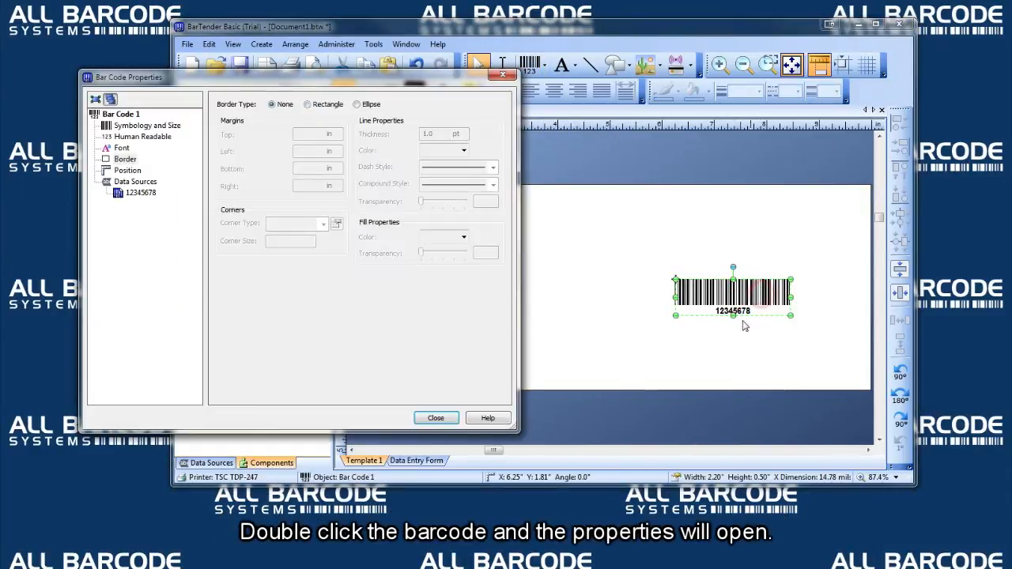
pyautogui.click(141, 193)
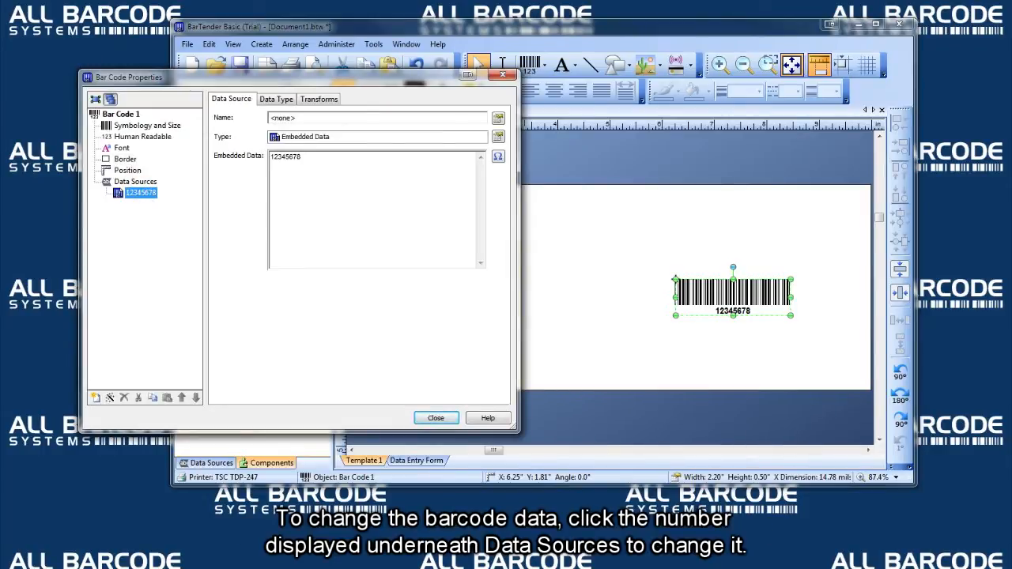
pyautogui.write('714')
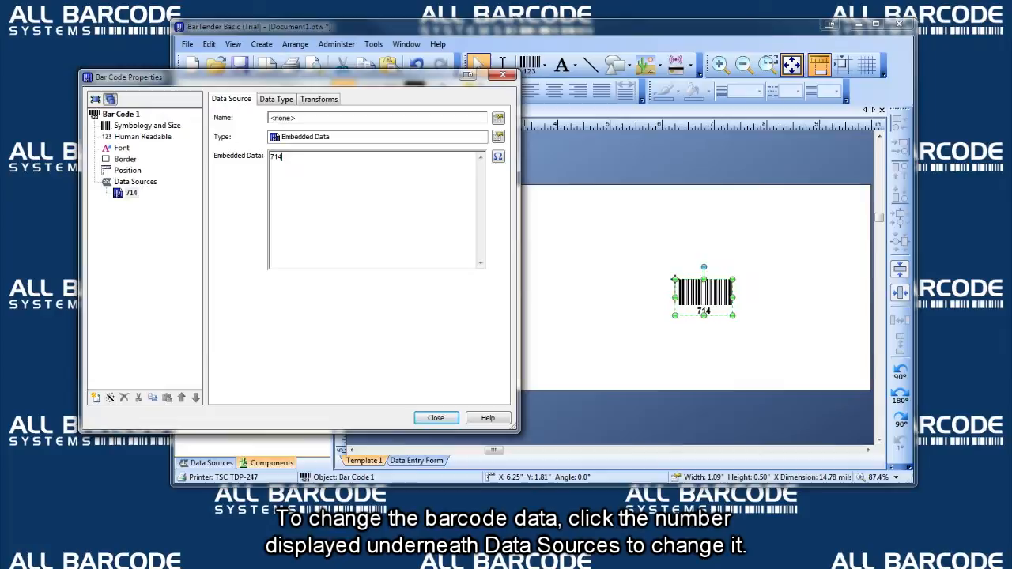
pyautogui.write('8937032')
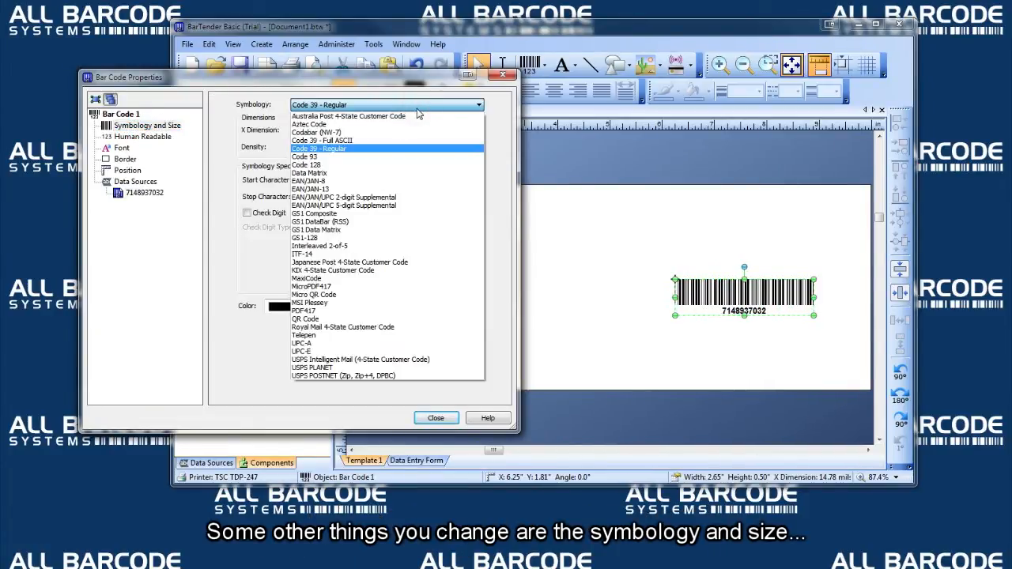
pyautogui.click(143, 136)
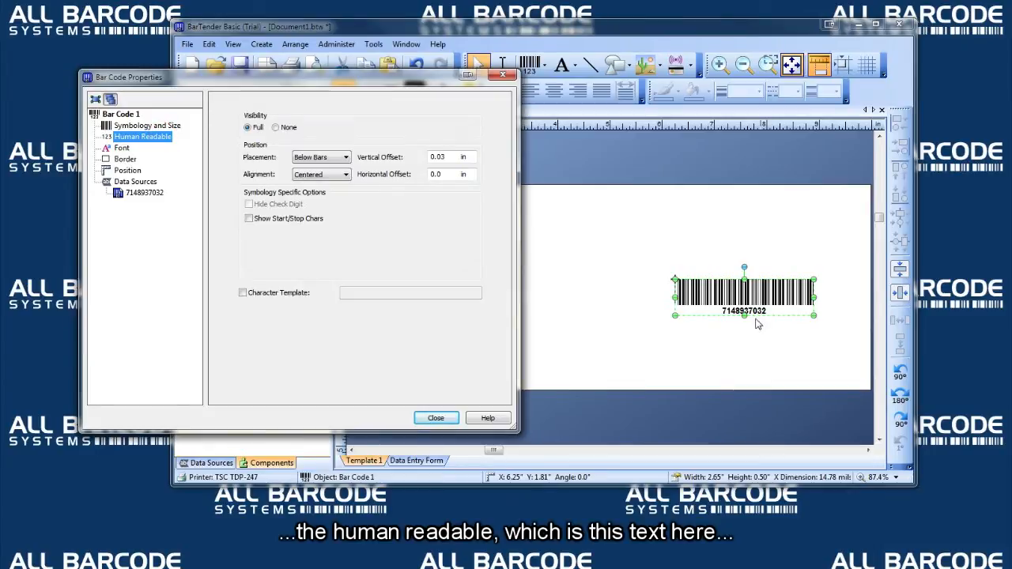
pyautogui.click(344, 157)
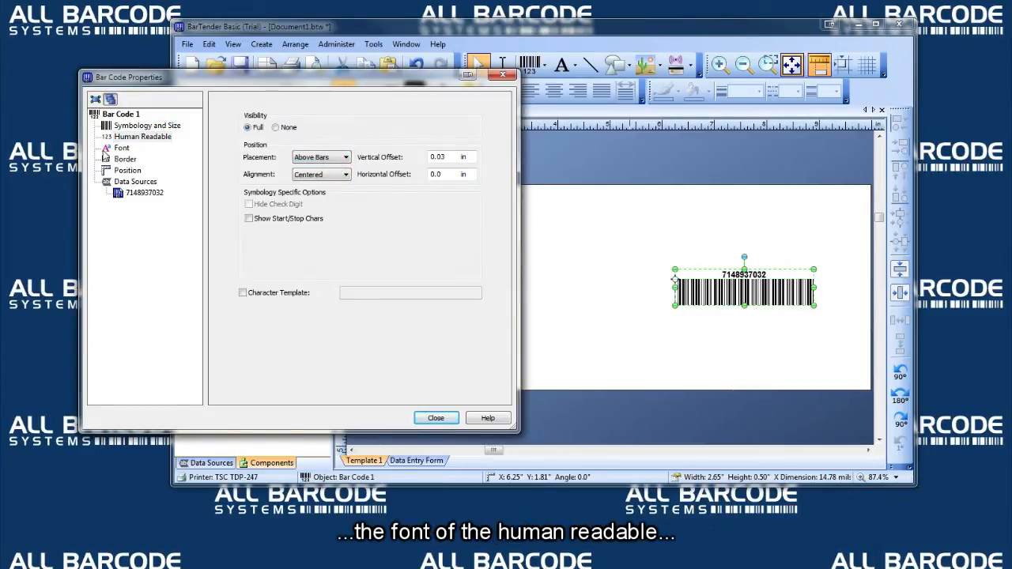
# Step: Add a rectangular border and enlarge the barcode to about 4.35 × 1.24 in
pyautogui.click(122, 148)
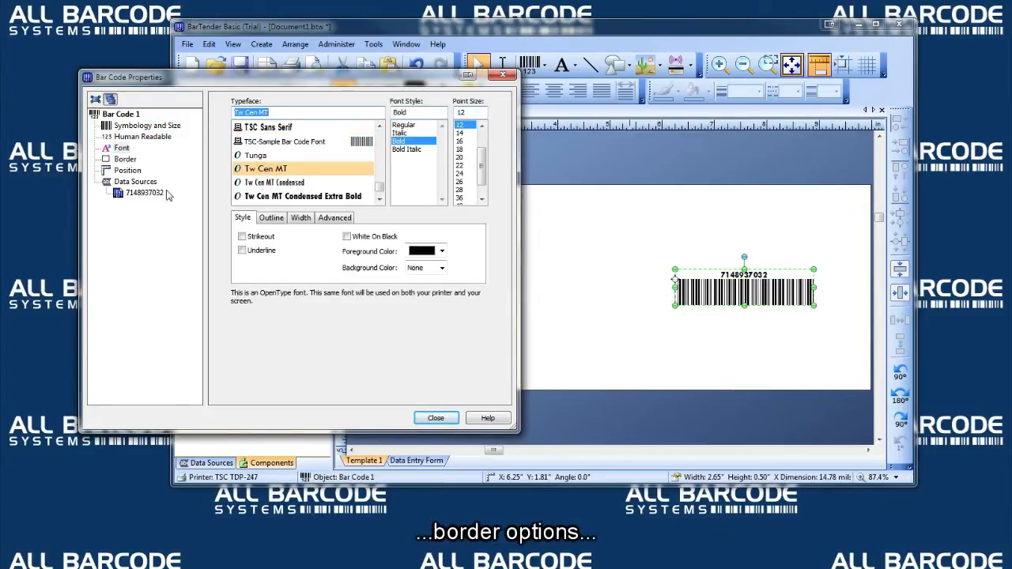
pyautogui.click(125, 159)
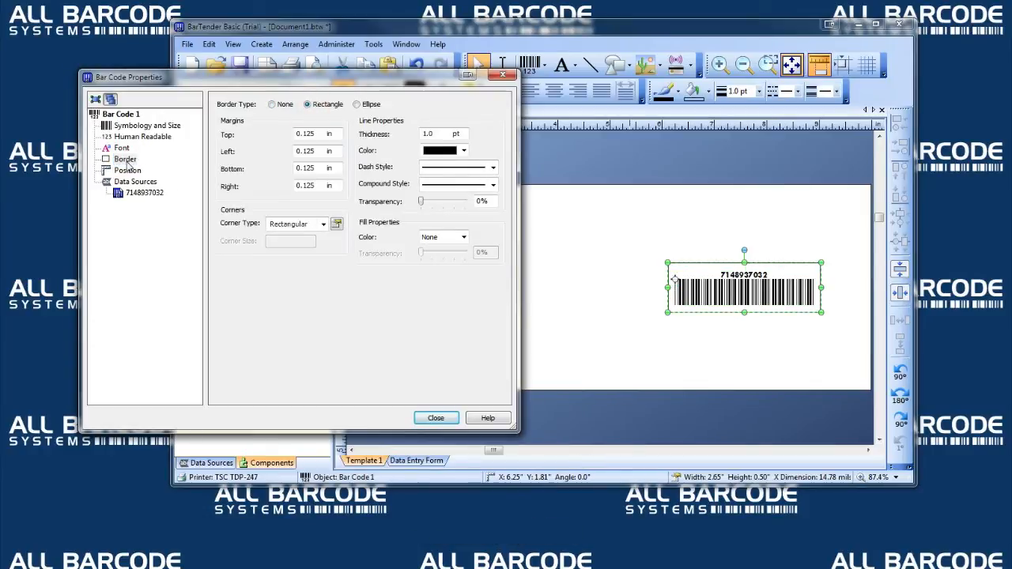
pyautogui.click(127, 170)
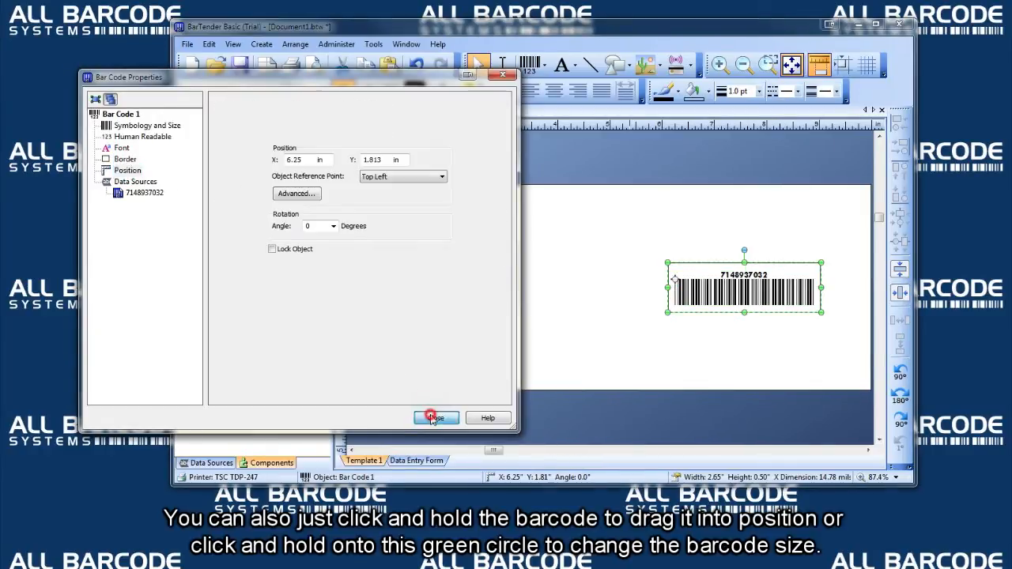
pyautogui.click(435, 417)
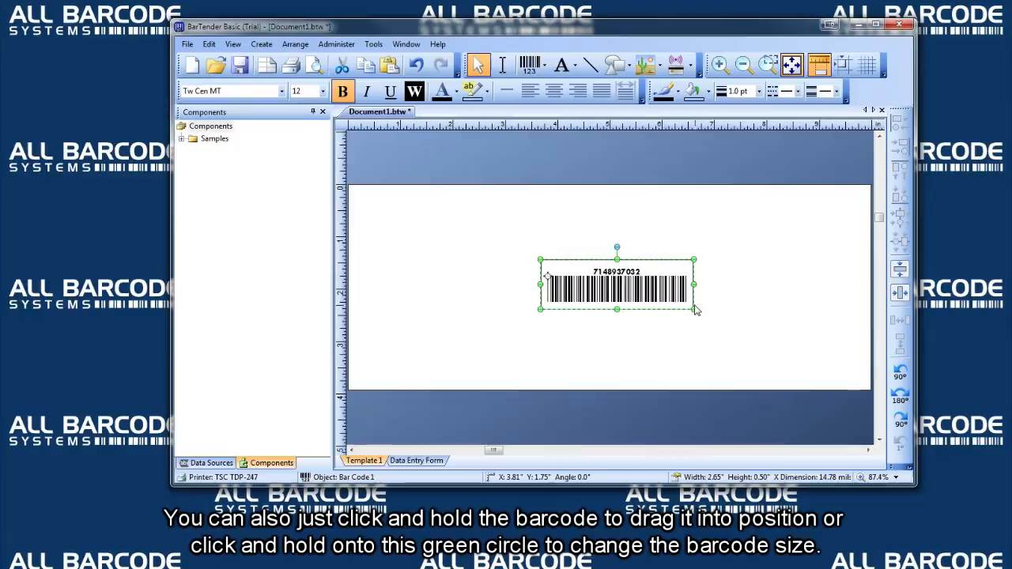
pyautogui.moveTo(693, 309); pyautogui.dragTo(784, 348)
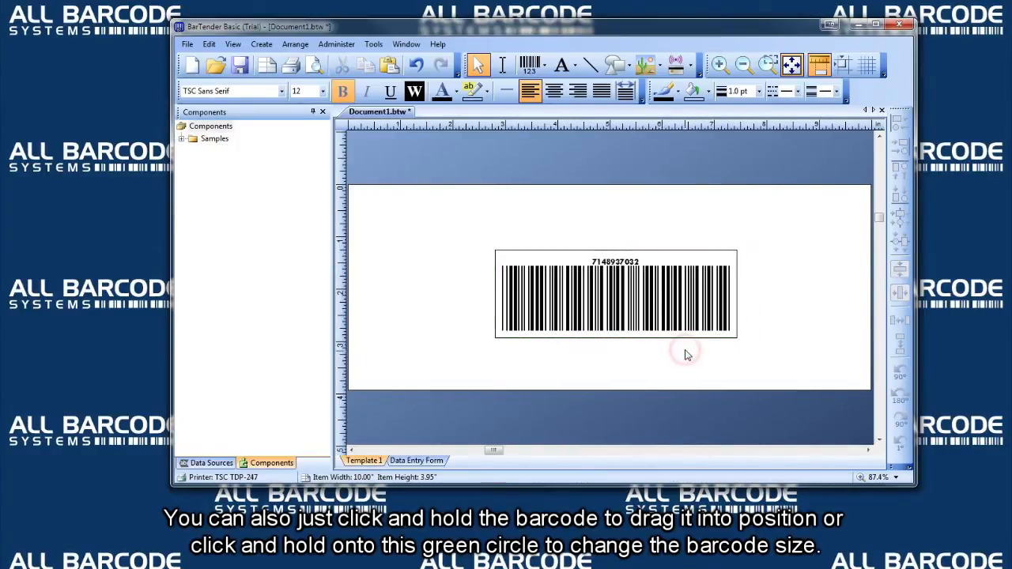
pyautogui.click(615, 295)
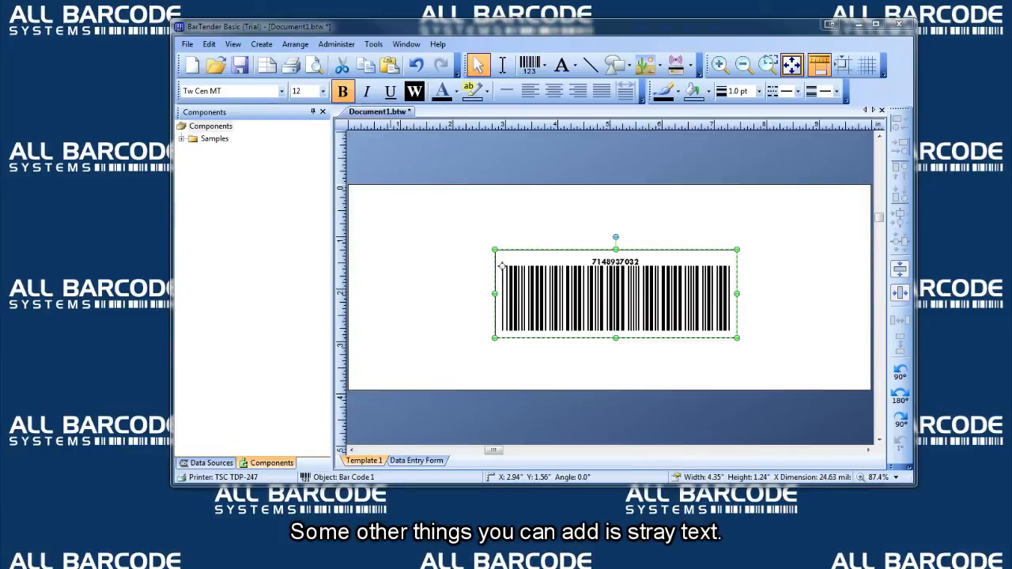
# Step: Add 'All Barcode Systems' text above the barcode
pyautogui.click(560, 65)
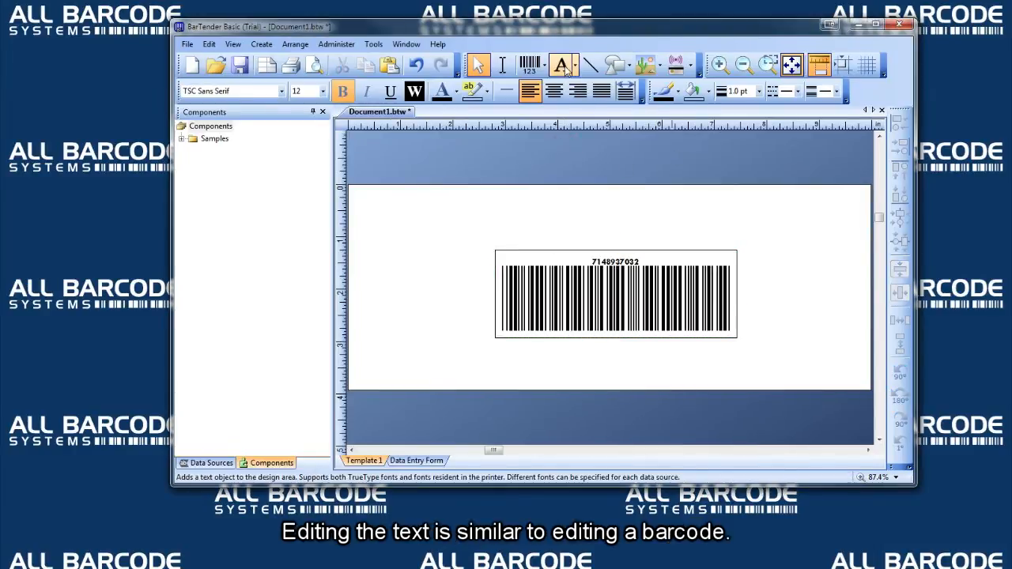
pyautogui.click(560, 65)
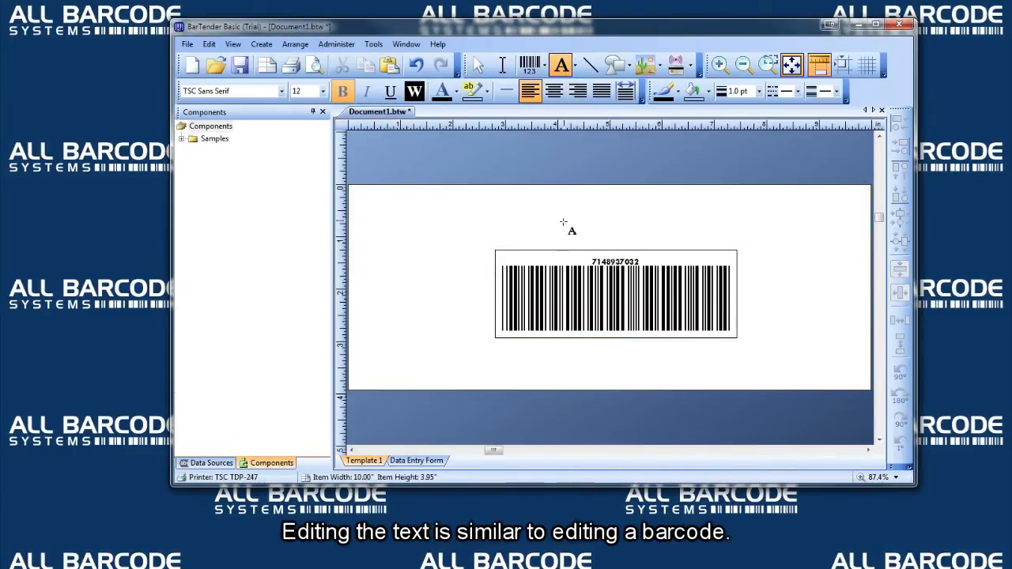
pyautogui.doubleClick(571, 230)
pyautogui.write('All Barcode Syste')
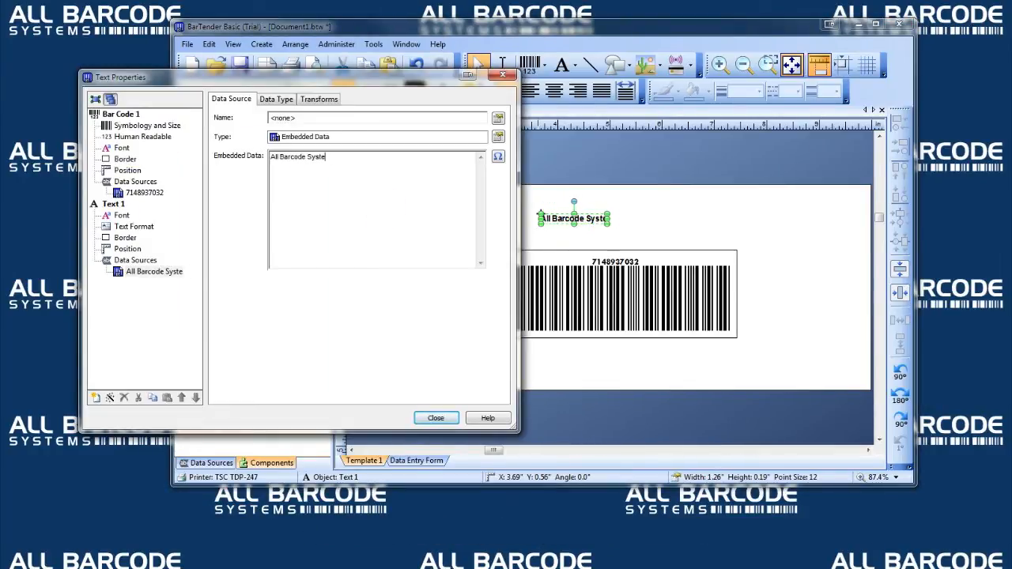
pyautogui.click(436, 417)
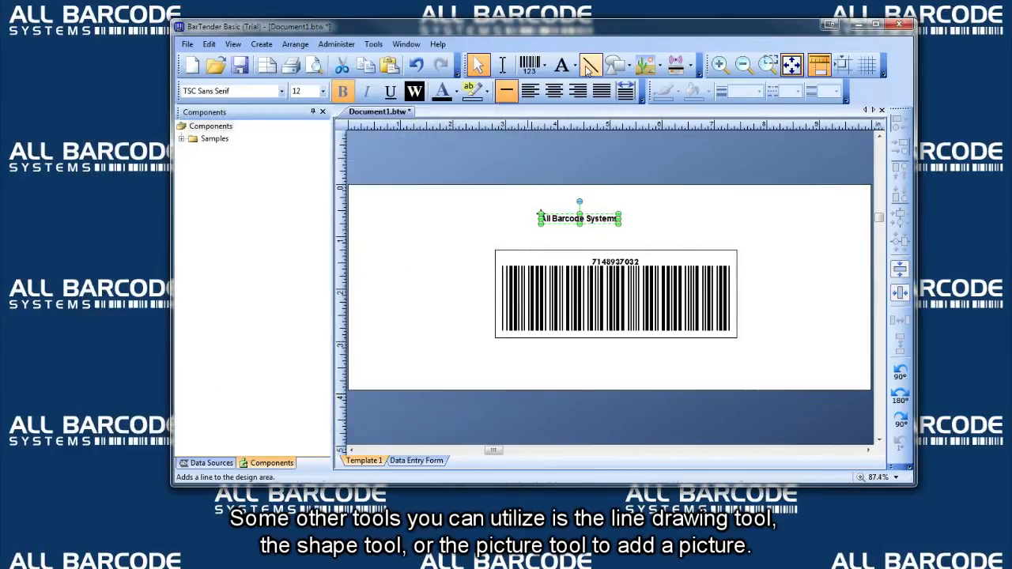
# Step: Draw a line across the top and a parallelogram on the label's right side
pyautogui.moveTo(490, 202); pyautogui.dragTo(743, 198)
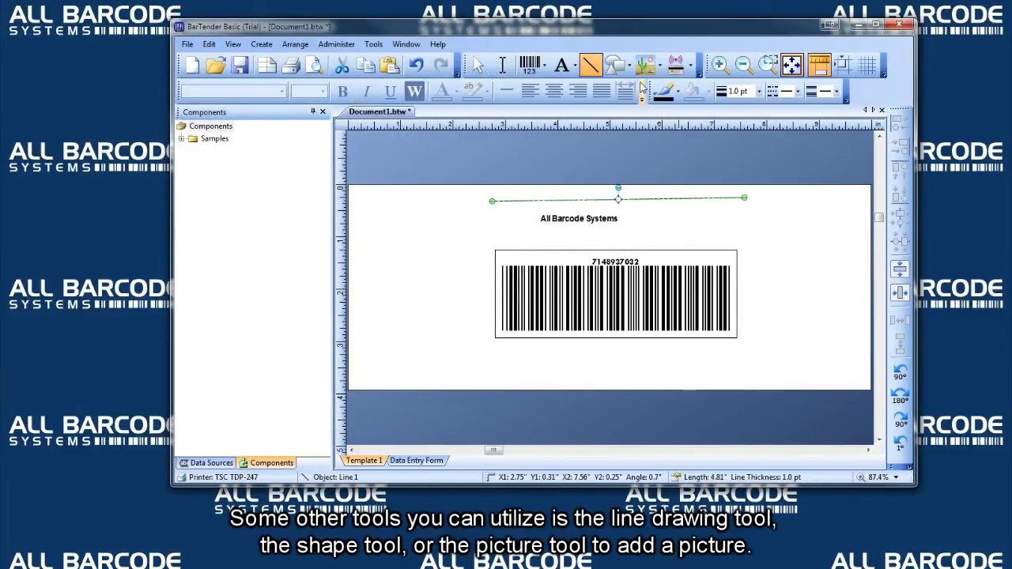
pyautogui.moveTo(688, 217); pyautogui.dragTo(820, 364)
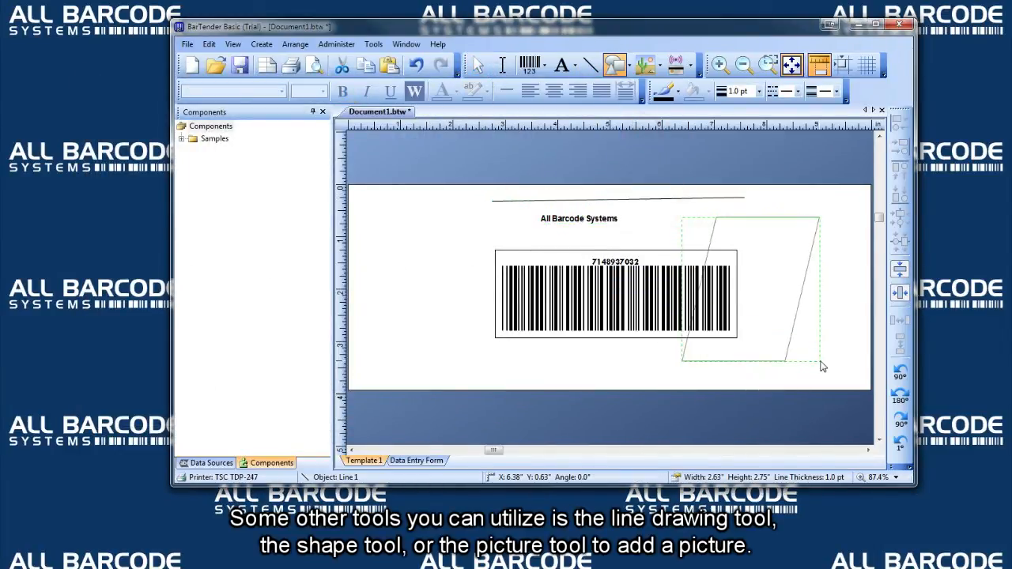
pyautogui.click(657, 65)
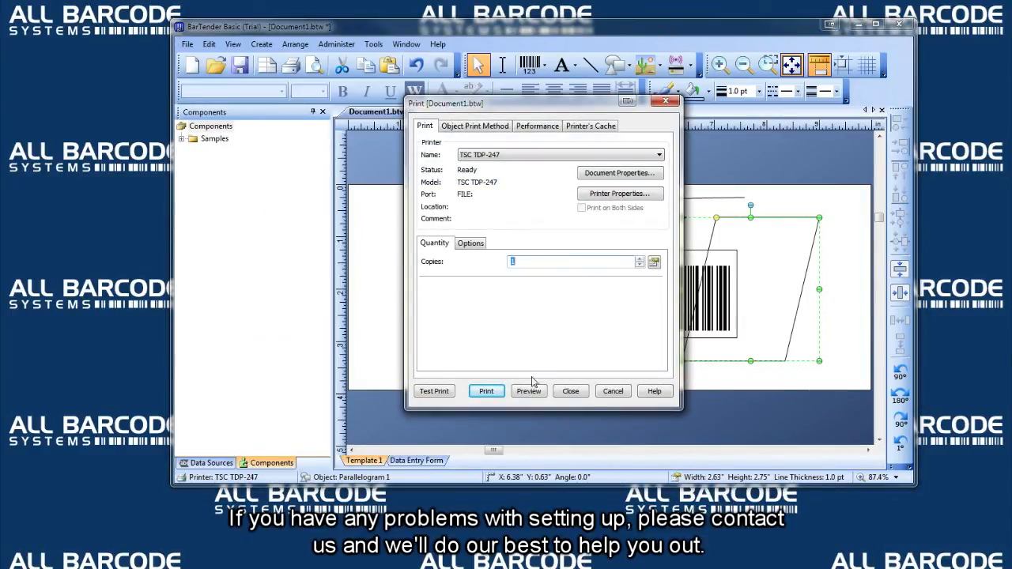
# Step: Close the Print dialog to return to the finished label design
pyautogui.click(570, 391)
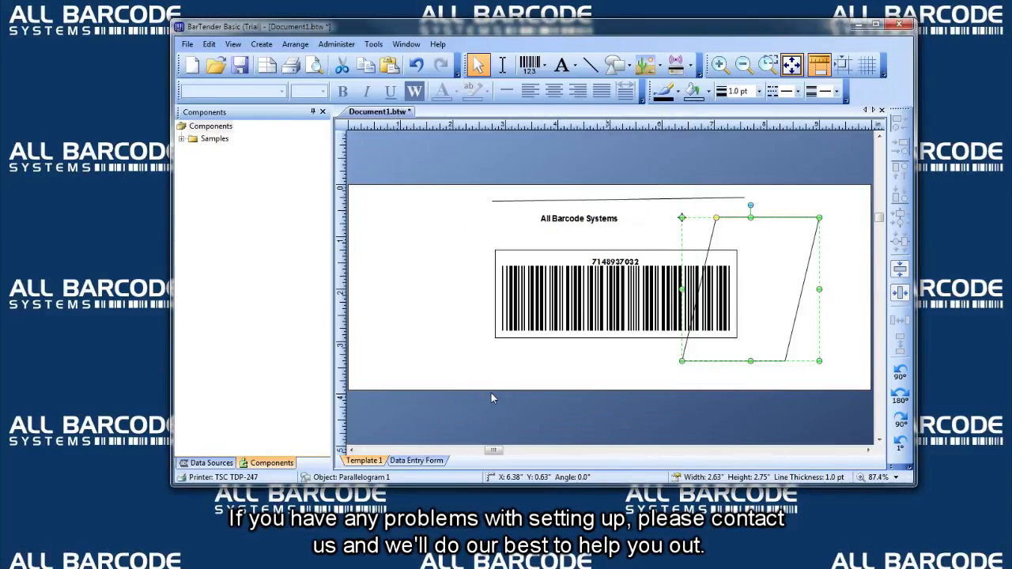